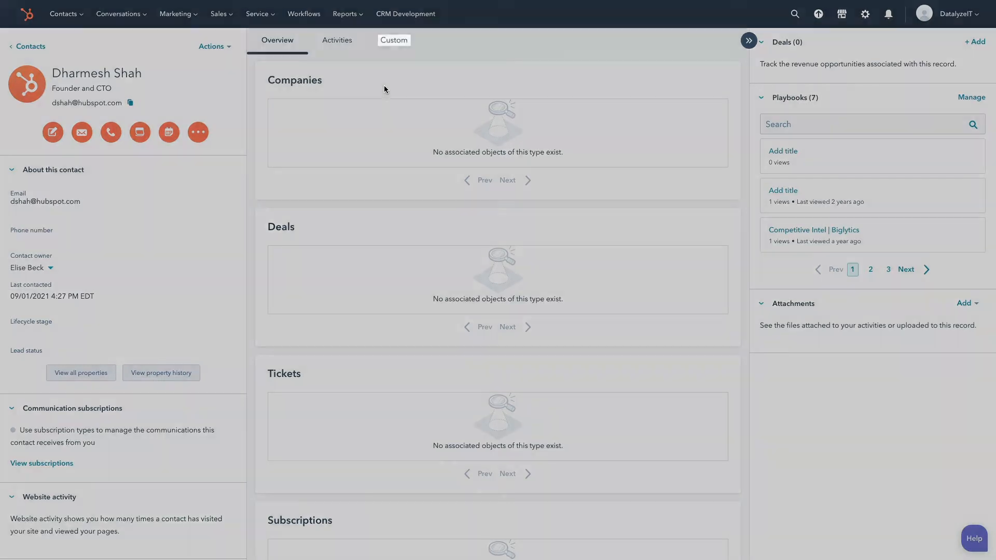
# Step: View the contact's Custom tab and scroll through its Billing Details and Health Checks cards
pyautogui.click(393, 40)
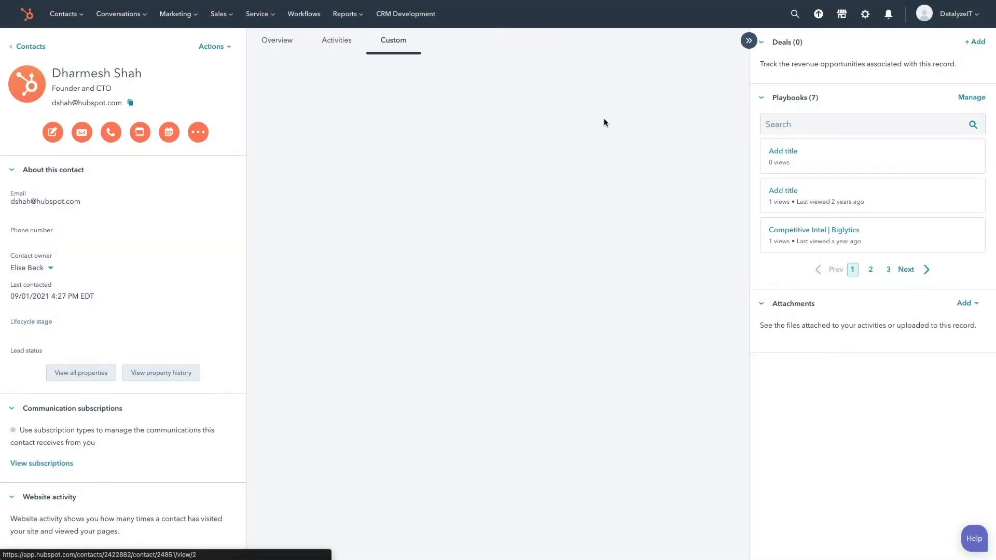
pyautogui.click(393, 40)
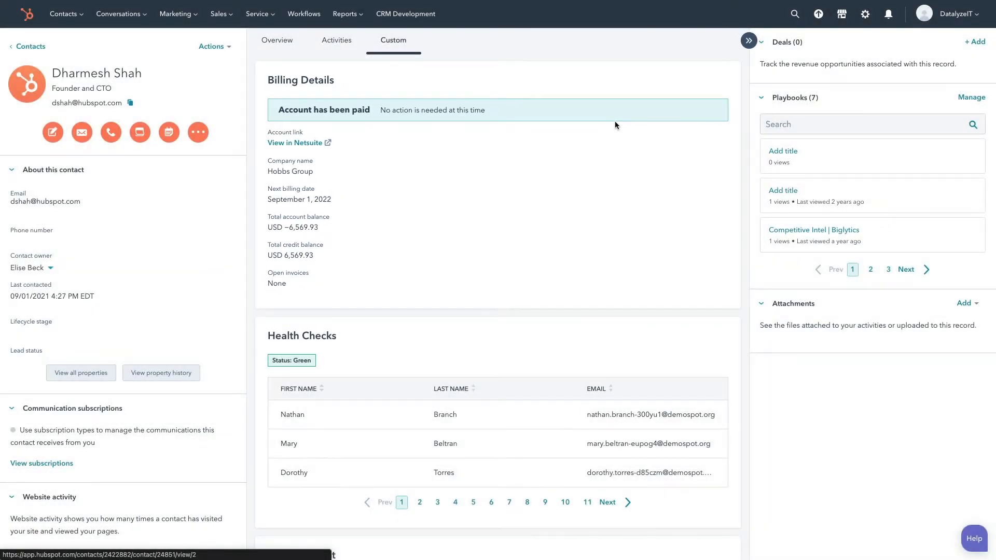
pyautogui.scroll(-3)
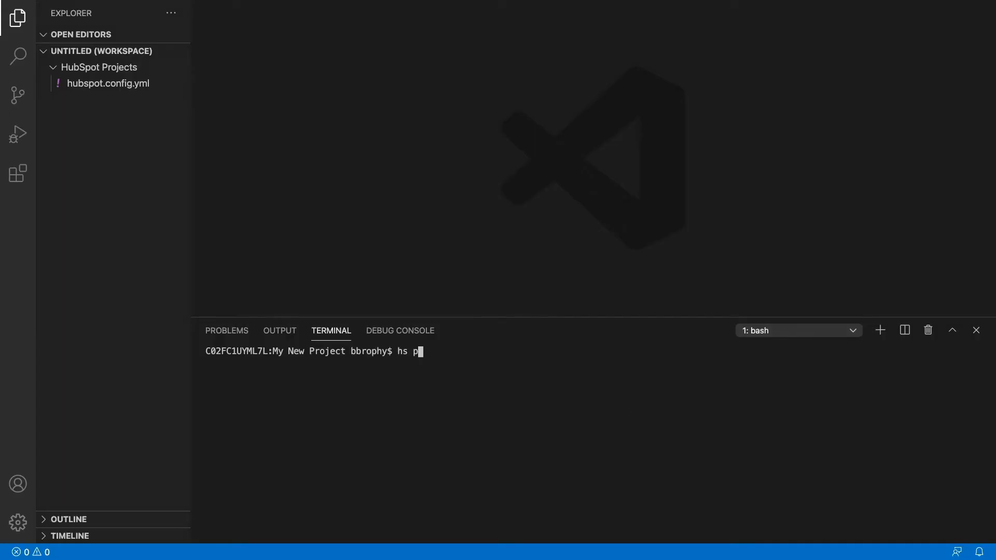
# Step: Create a simple-form project with hs project create, view crm-card.js, and browse the Components docs
pyautogui.write('roject create')
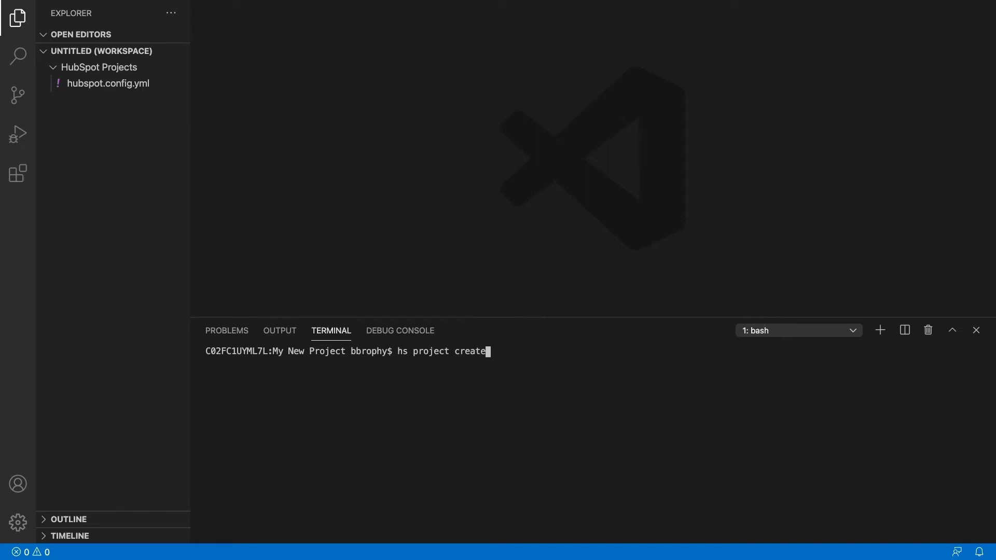
pyautogui.press('Return')
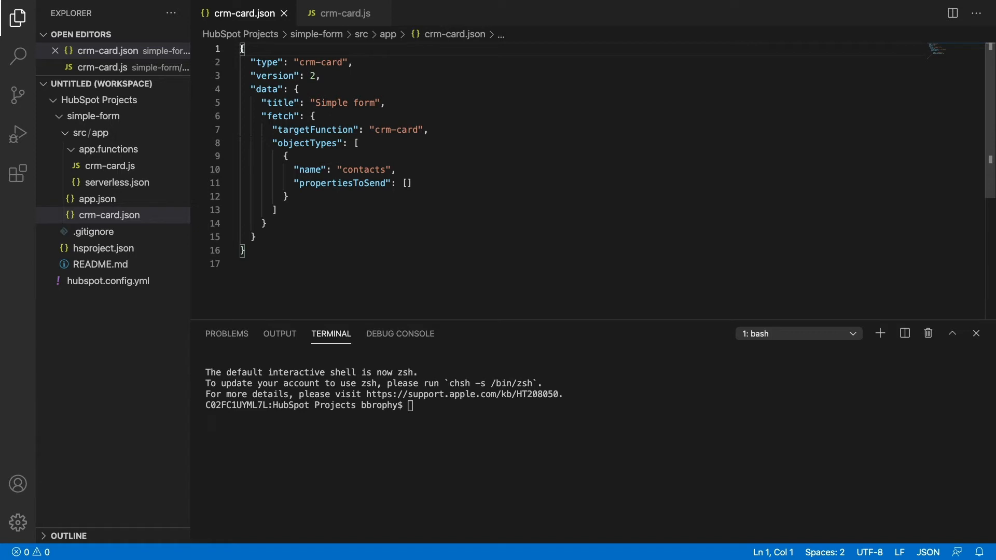
pyautogui.moveTo(336, 17)
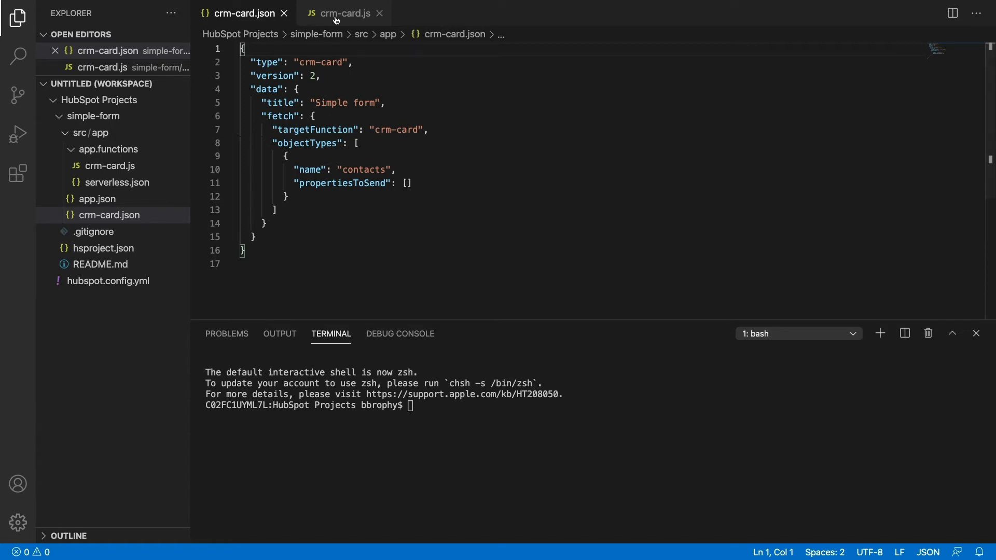
pyautogui.click(342, 12)
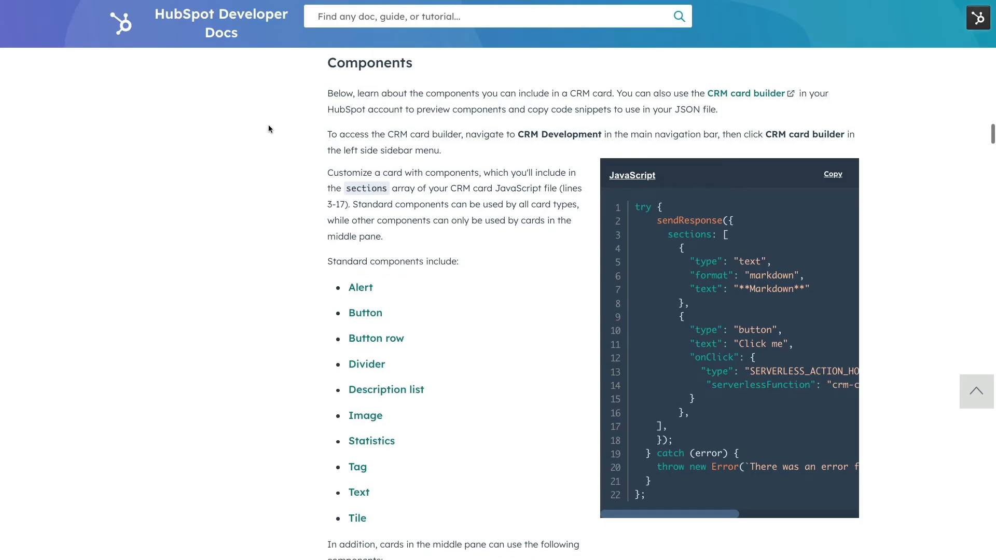
pyautogui.scroll(-3)
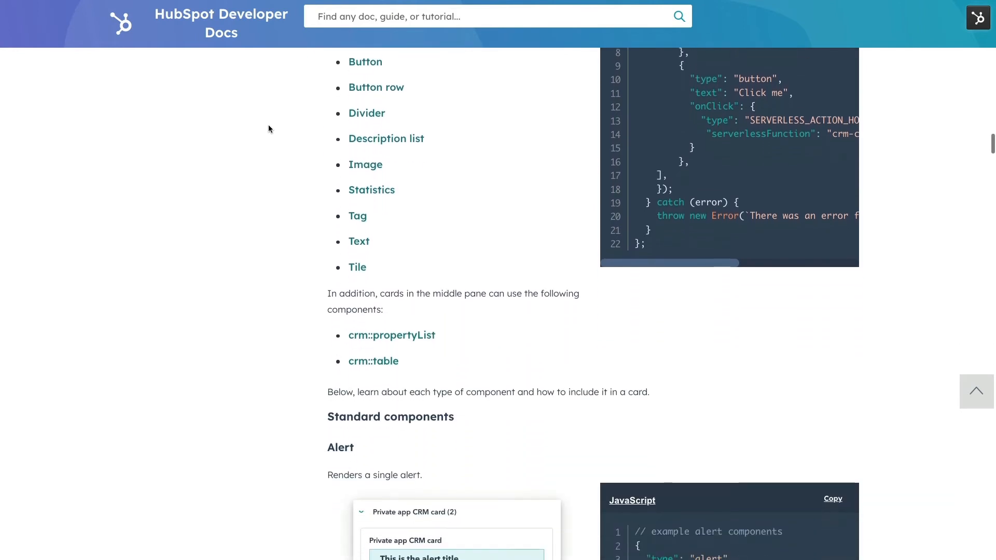
pyautogui.scroll(-3)
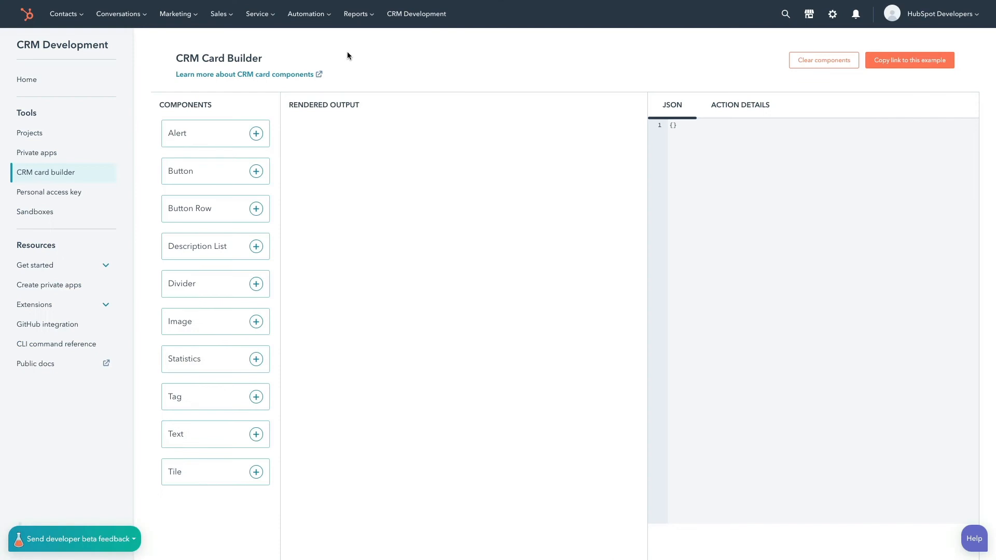
pyautogui.moveTo(240, 135)
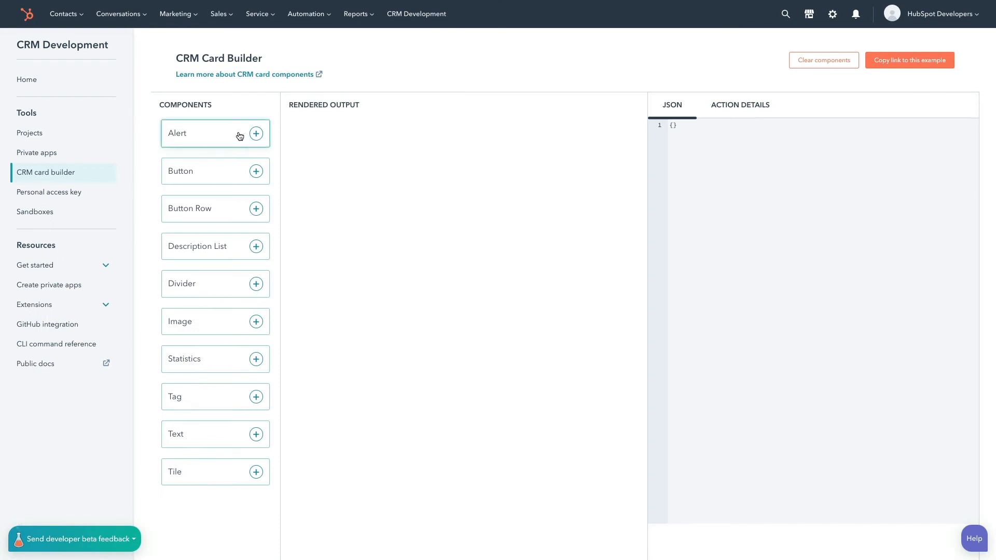
# Step: Add Alert, Statistics and Button components to the card preview, then run hs project to deploy
pyautogui.click(256, 134)
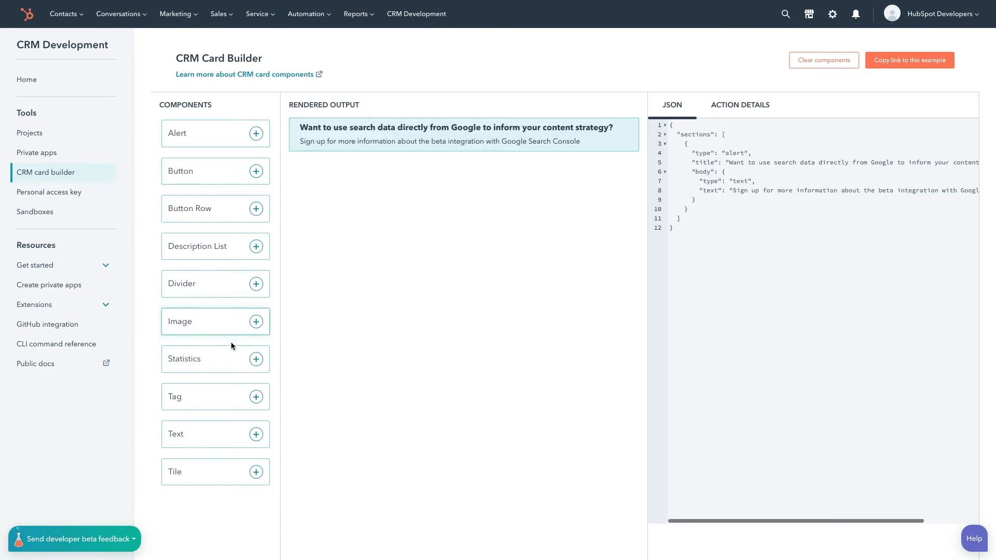
pyautogui.click(256, 359)
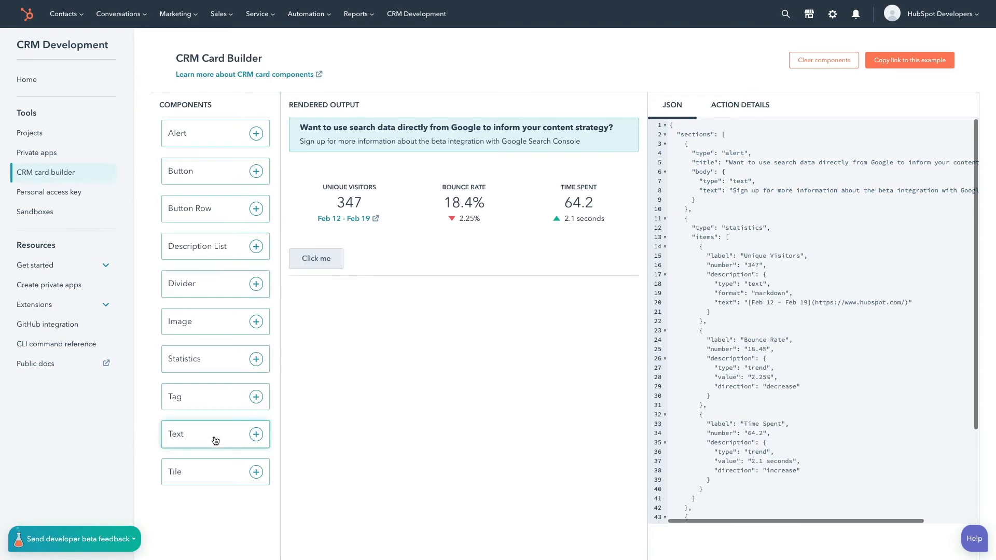
pyautogui.click(256, 433)
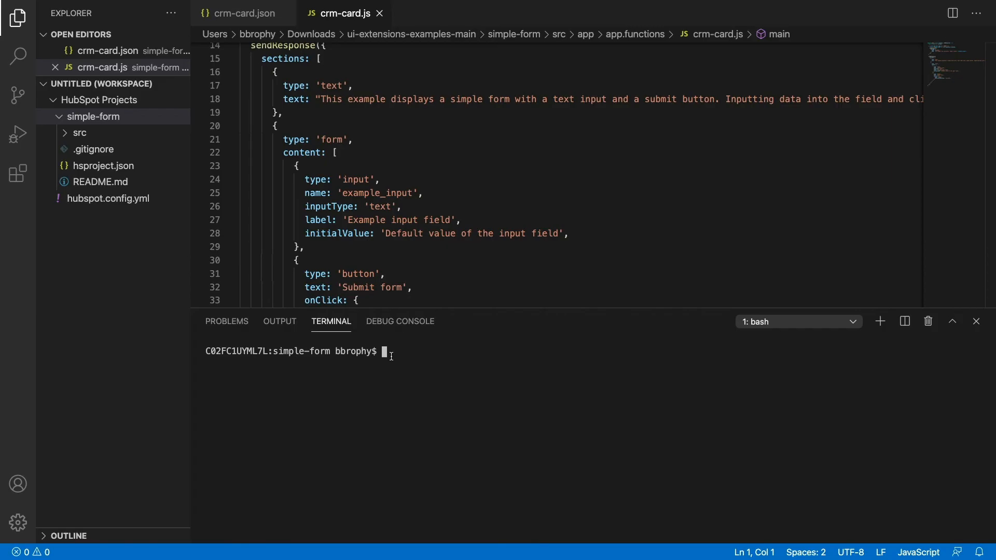
pyautogui.write('hs projec')
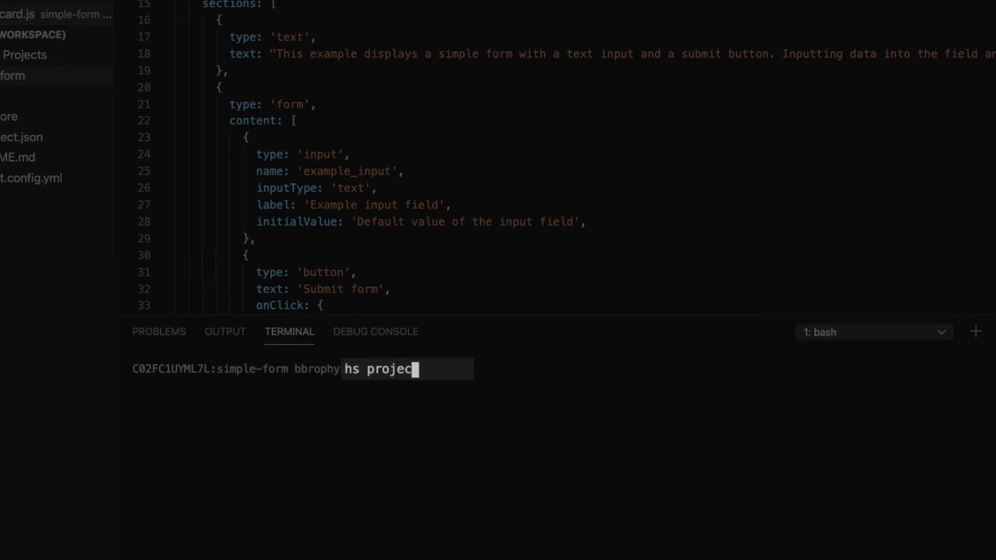
pyautogui.press('Return')
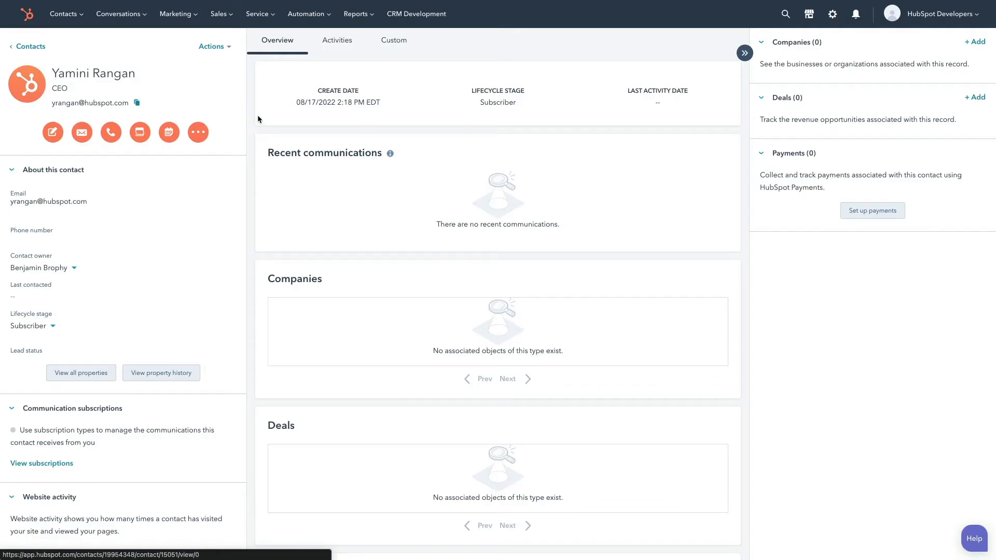
# Step: Submit the Simple form card on the Custom tab with its default value, showing a success banner
pyautogui.click(393, 40)
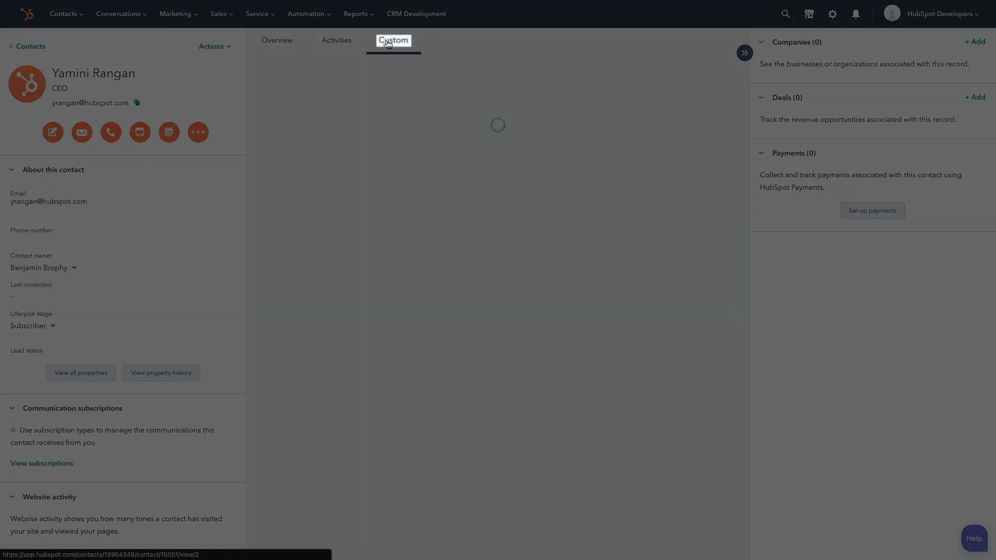
pyautogui.click(394, 40)
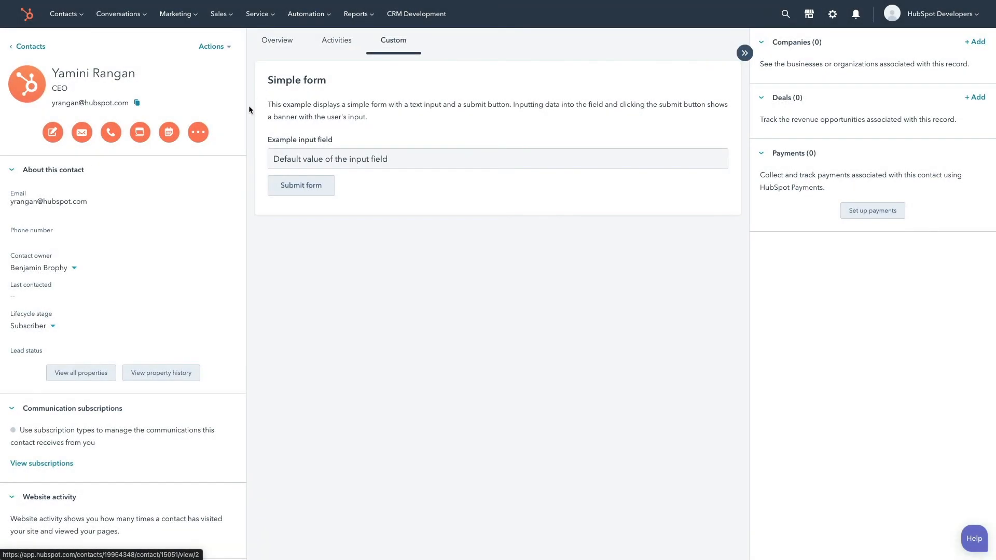
pyautogui.click(300, 186)
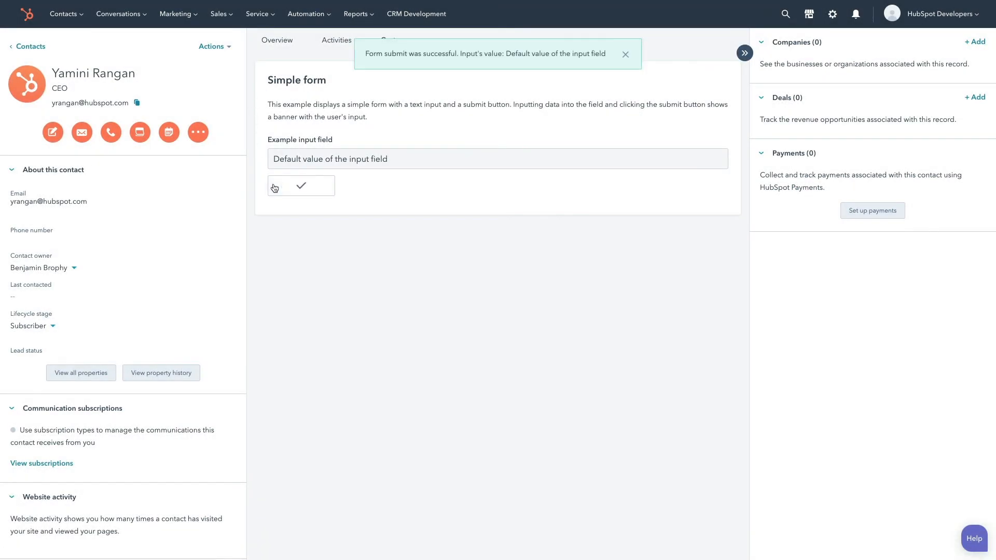